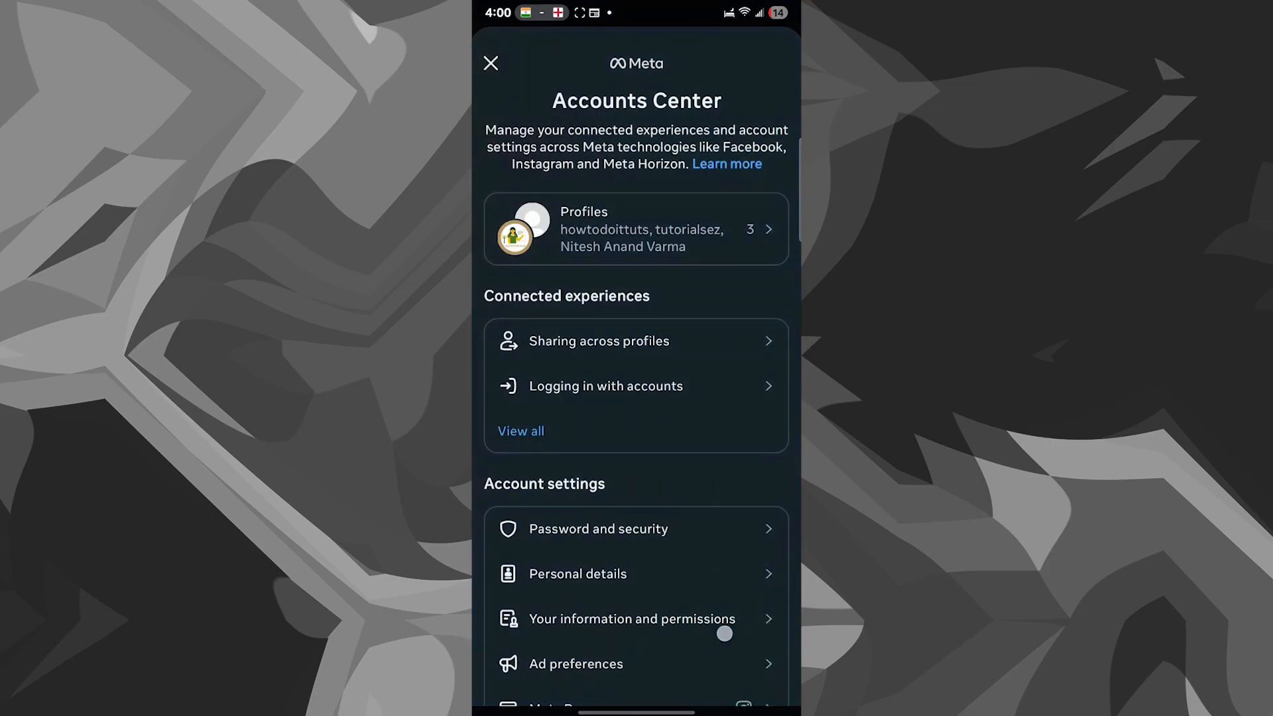
Open the Accounts list under Account settings, showing two Instagram accounts and one Facebook account
scroll(down, 3)
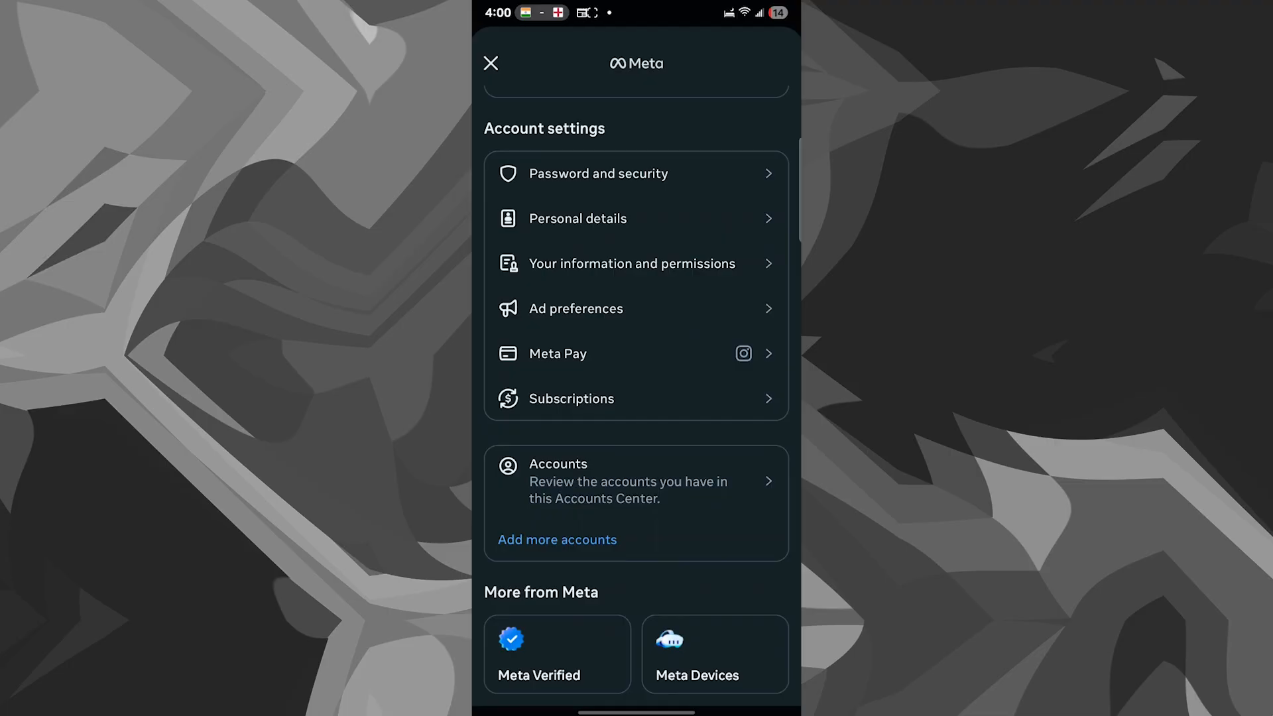
click(635, 480)
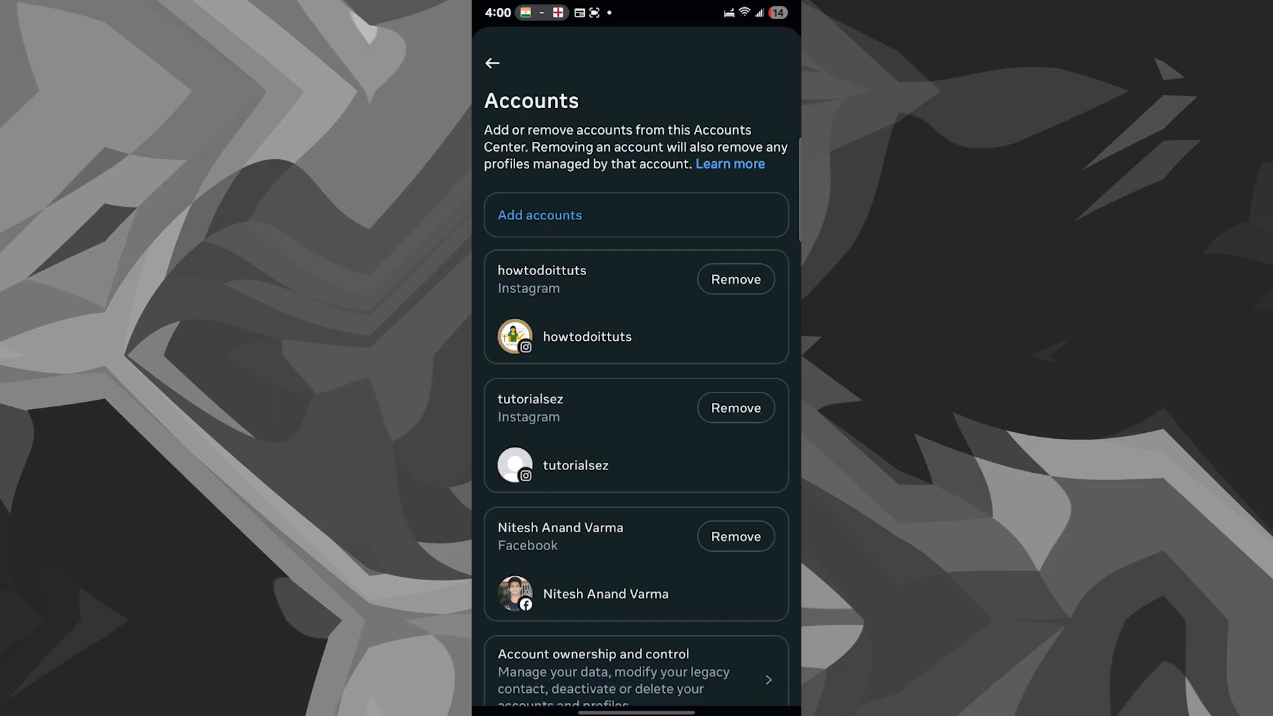
Choose Remove next to the howtodoittuts account to bring up its removal confirmation
click(733, 279)
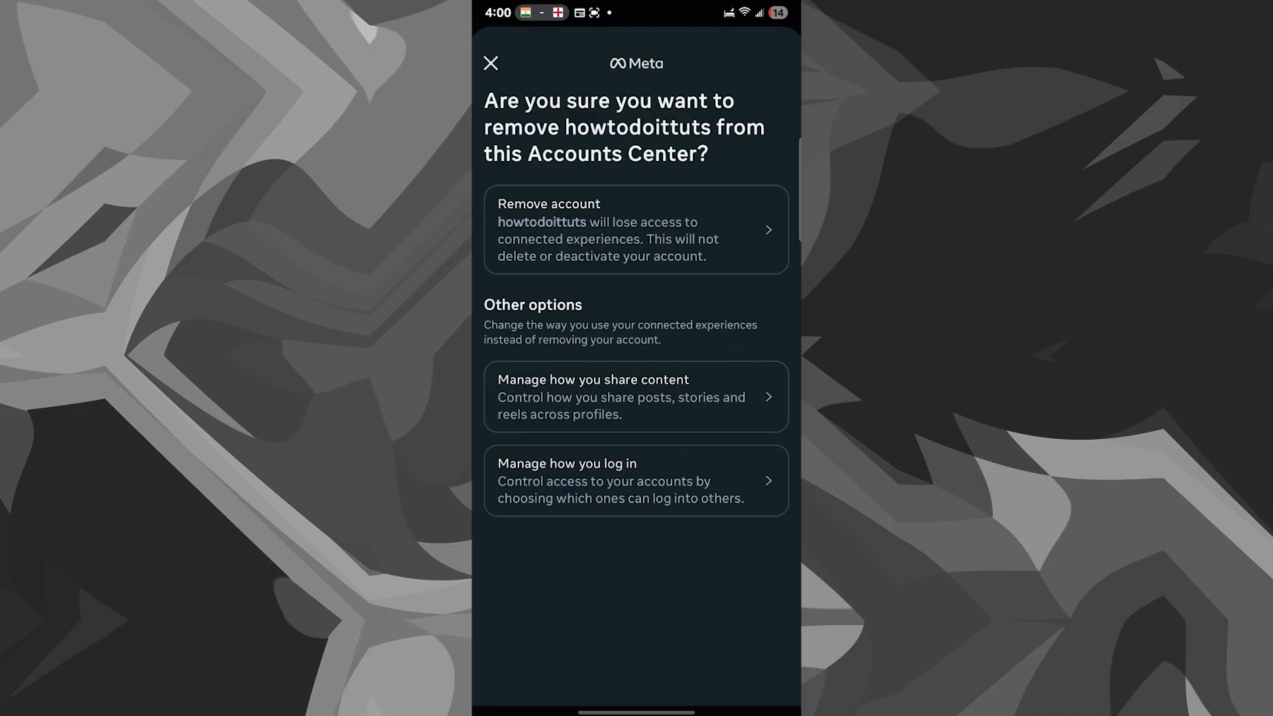
Confirm removing the account entirely, accepting the loss of connected experiences and finishing removal
click(636, 230)
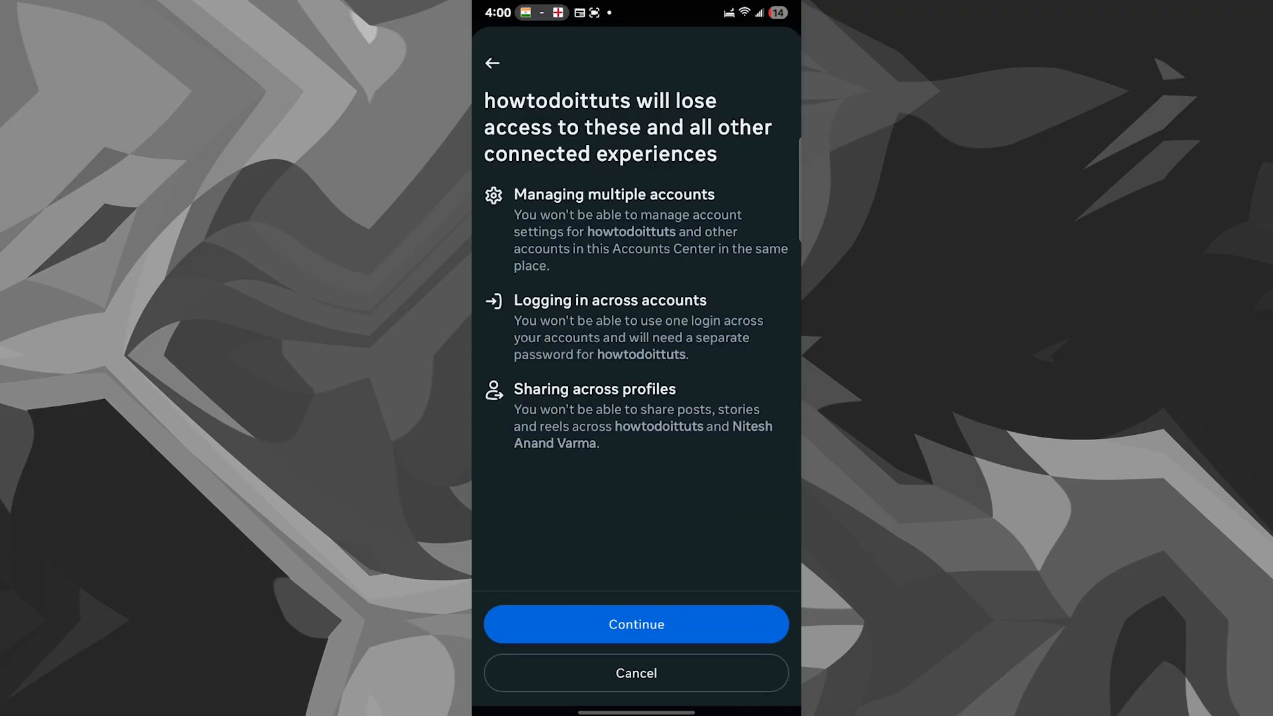
click(635, 623)
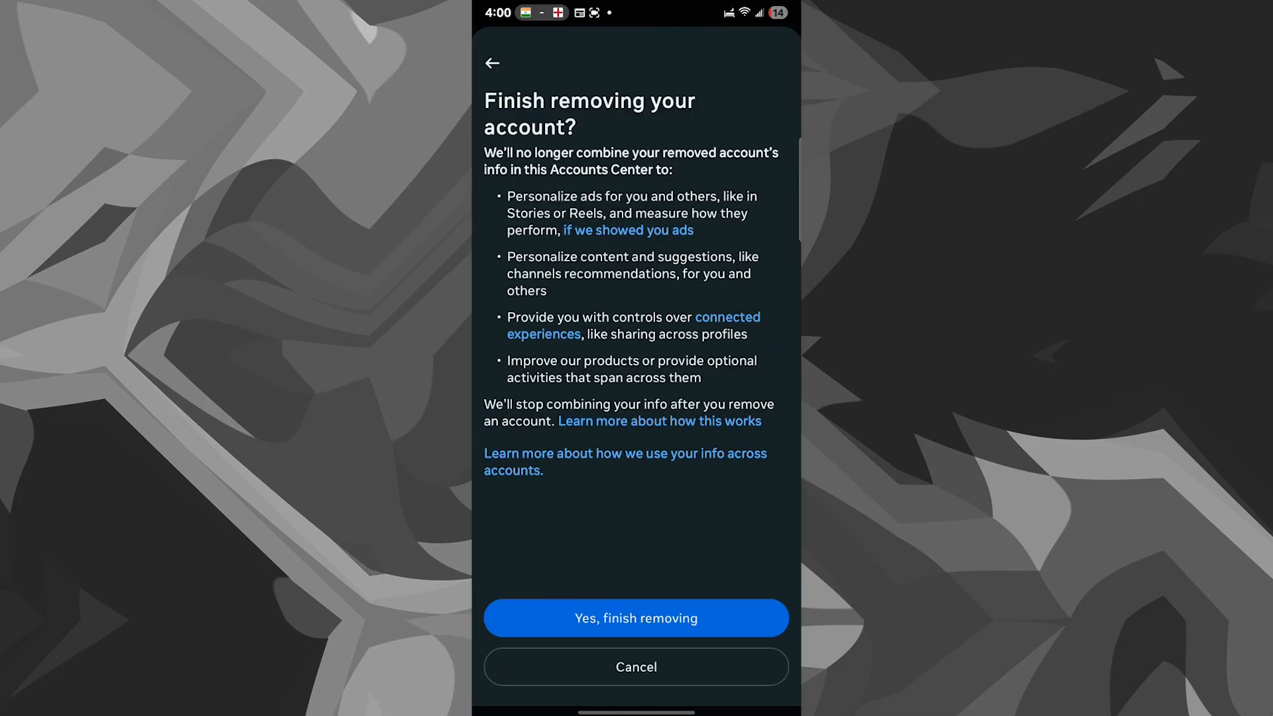
click(636, 618)
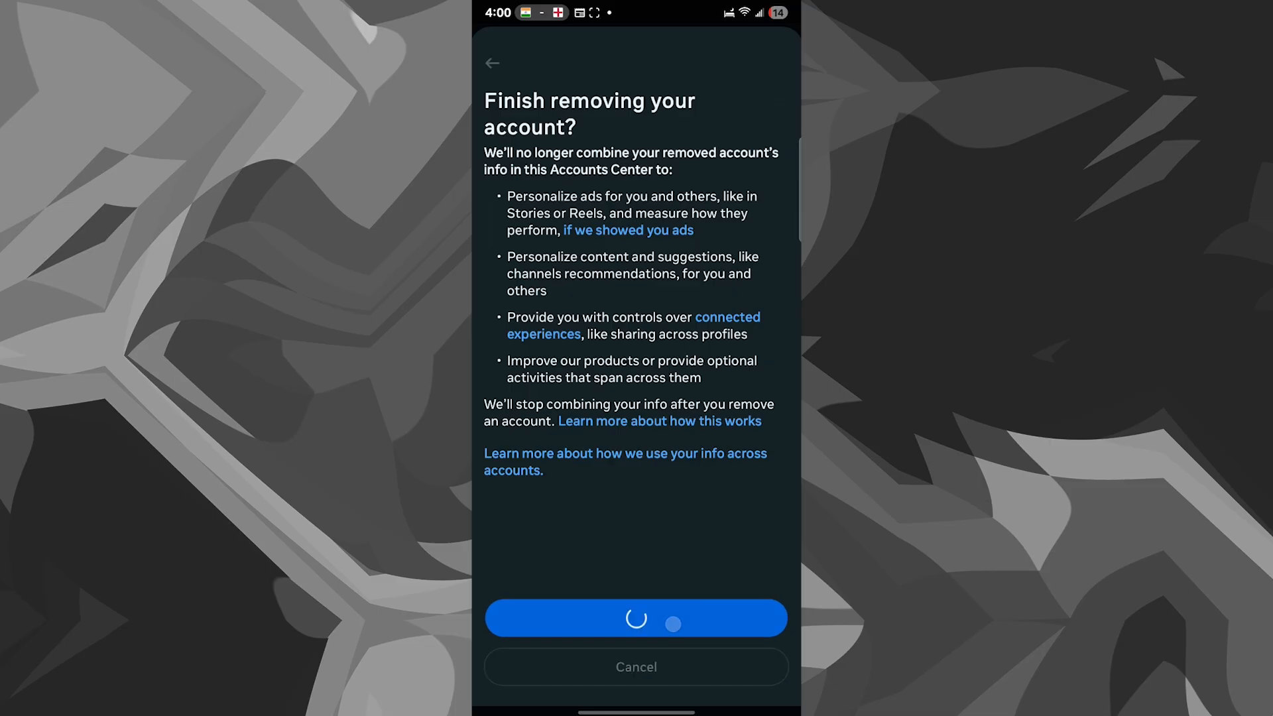
click(635, 618)
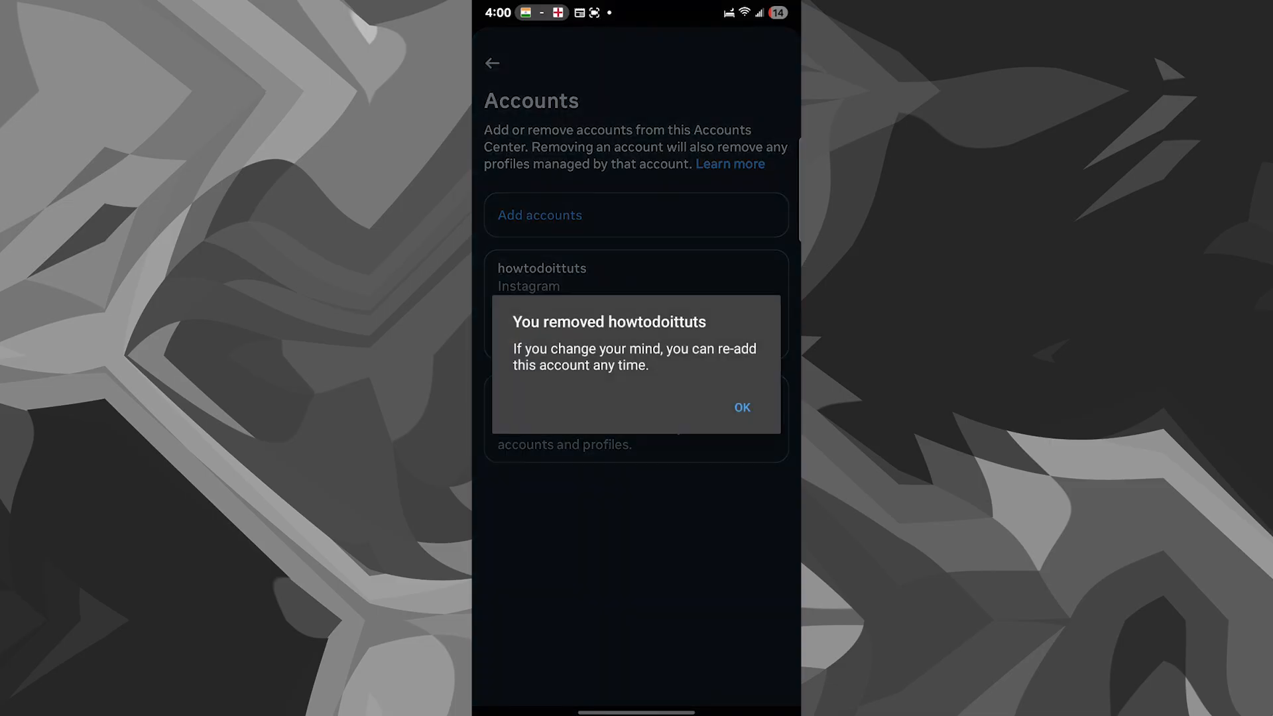
Dismiss the account-removed notice and return to the Accounts Center overview
click(740, 407)
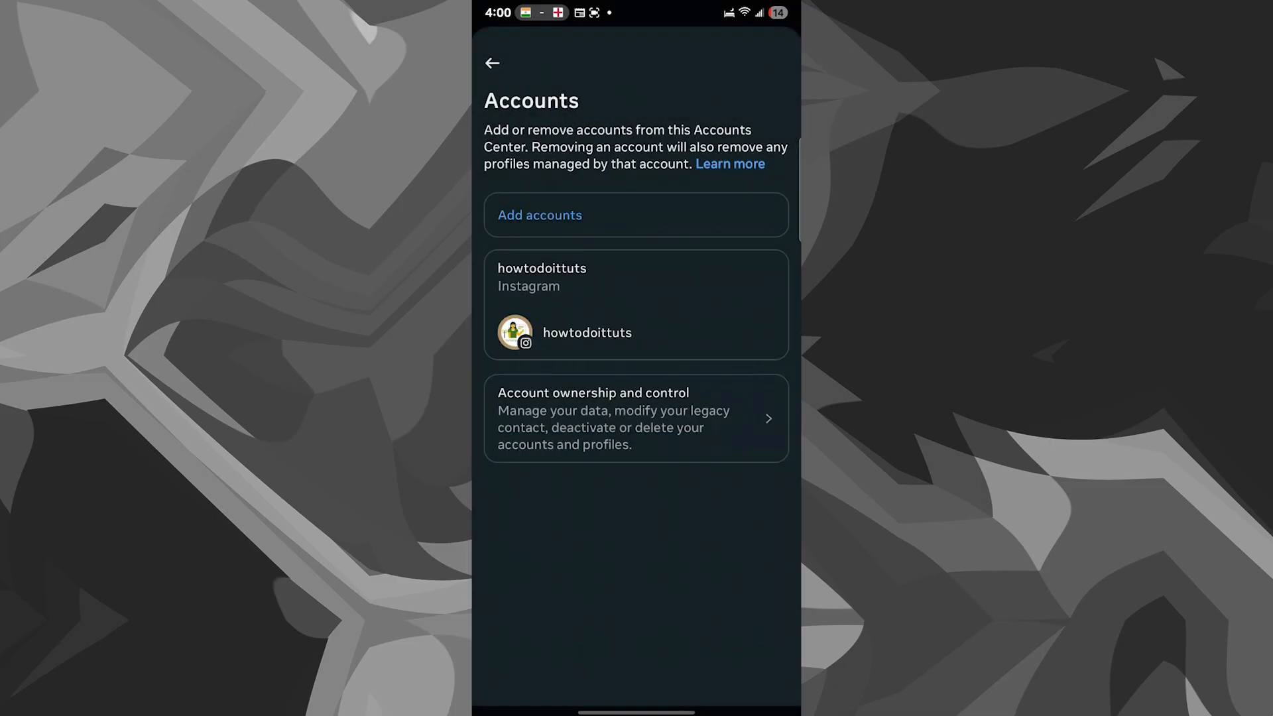
click(492, 64)
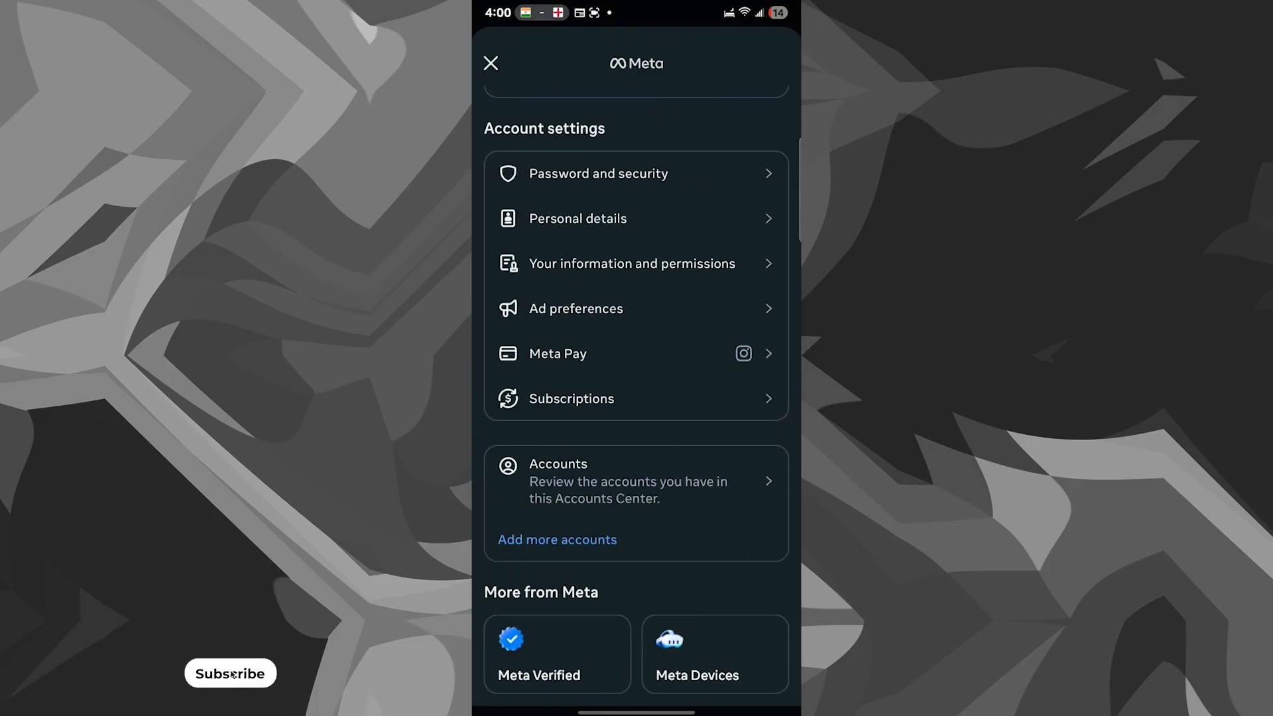
click(230, 673)
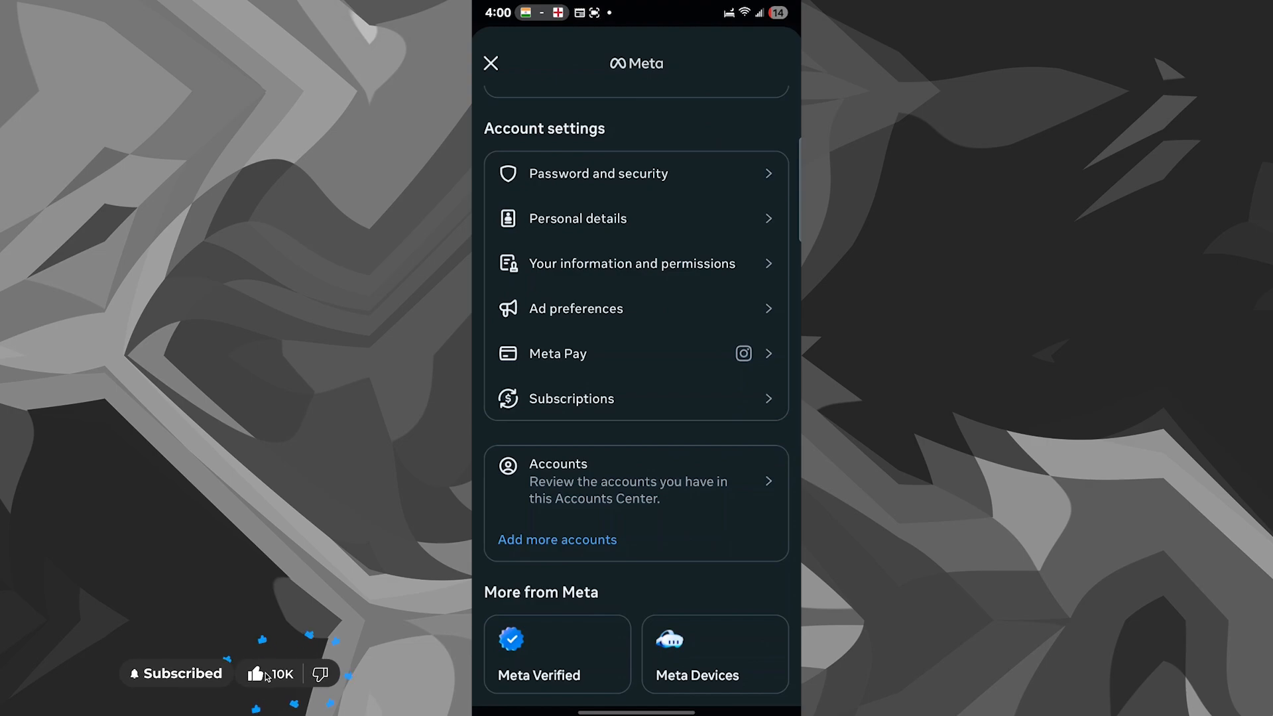